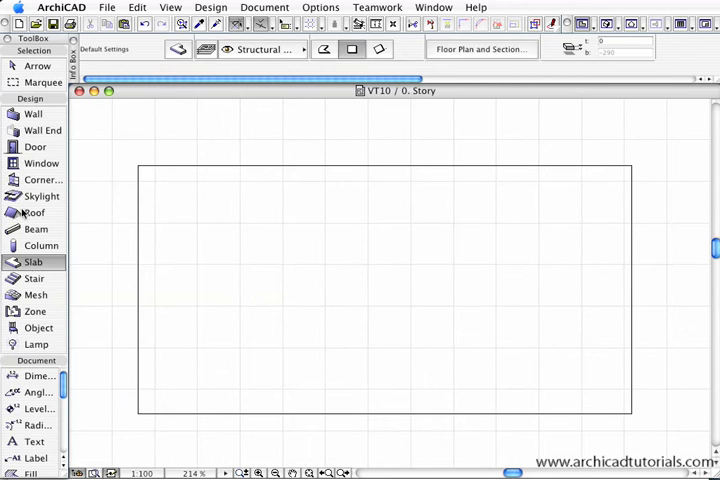
# Step: Activate the Roof tool in the Toolbox to start drawing roof planes
pyautogui.click(32, 212)
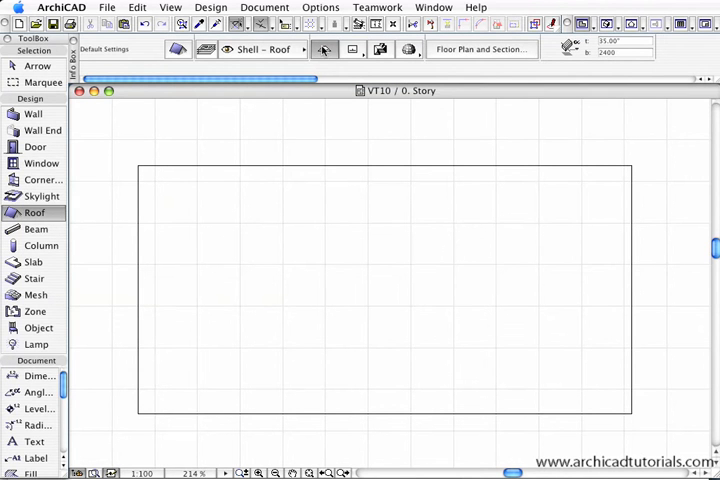
pyautogui.moveTo(324, 48)
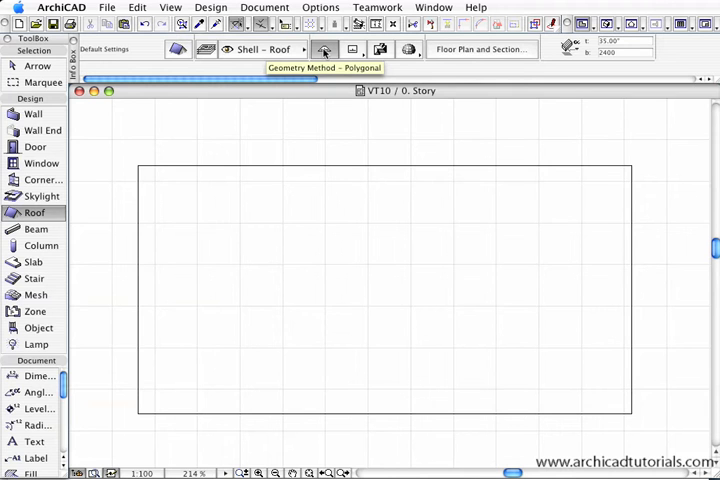
pyautogui.moveTo(144, 172)
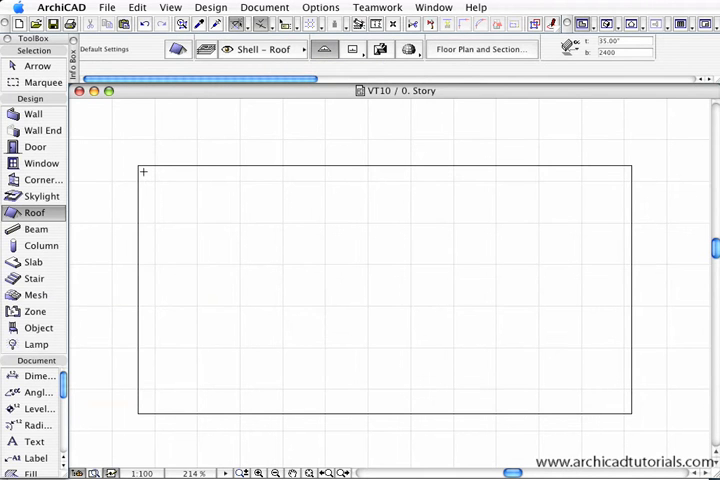
pyautogui.moveTo(240, 188)
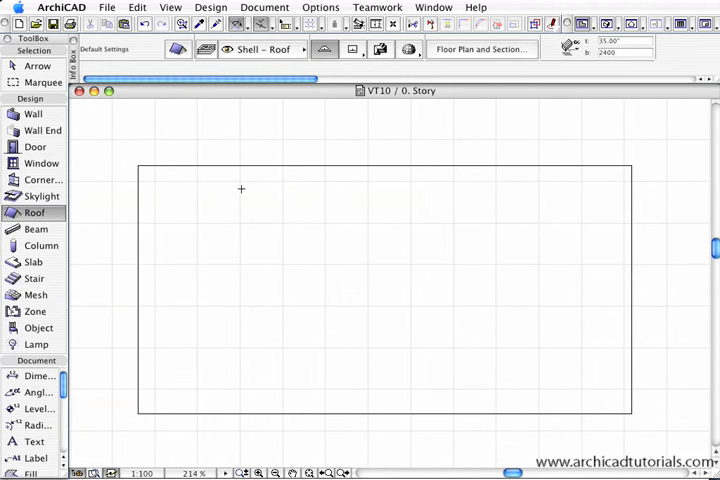
pyautogui.moveTo(188, 188)
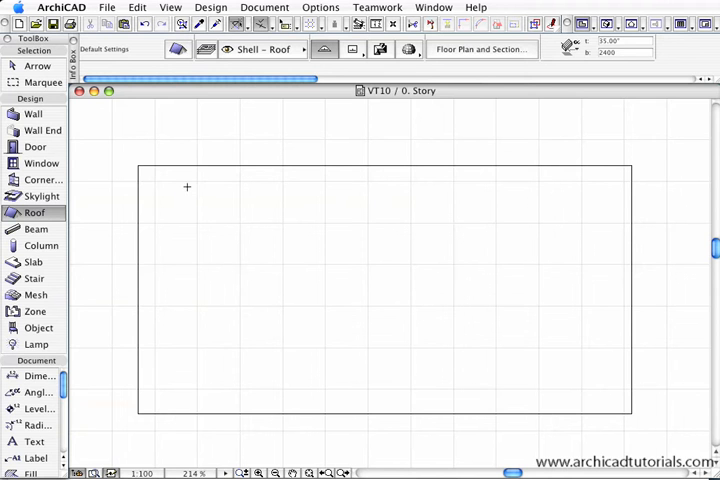
pyautogui.moveTo(156, 174)
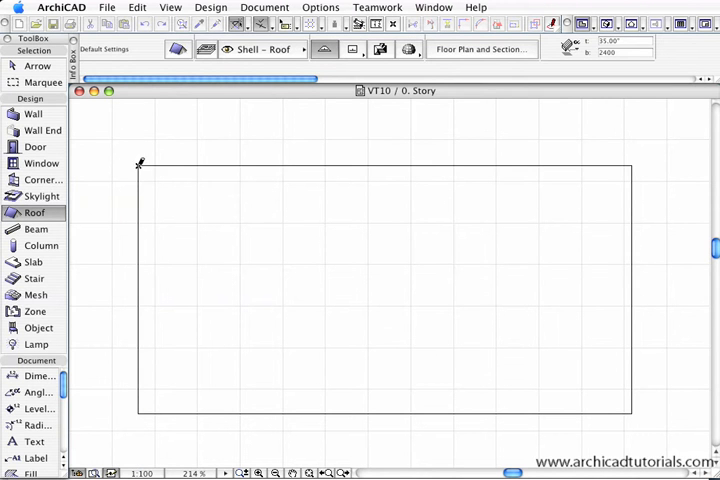
# Step: Set the roof pivot line along the slab's left edge for the triangular plane
pyautogui.moveTo(138, 166); pyautogui.dragTo(118, 344)
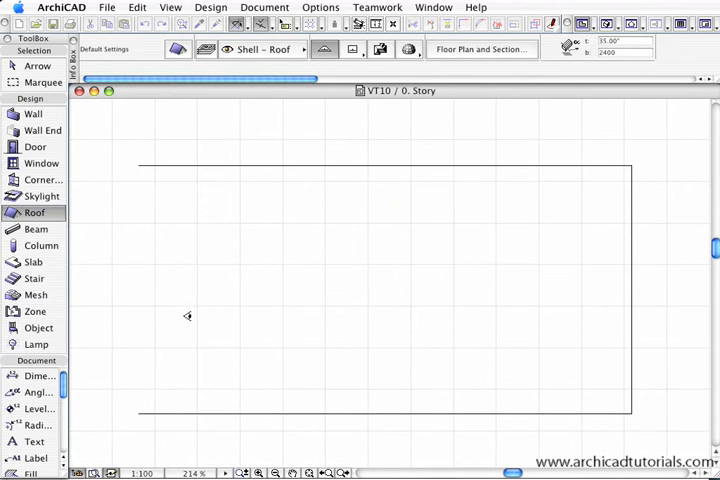
pyautogui.moveTo(214, 286)
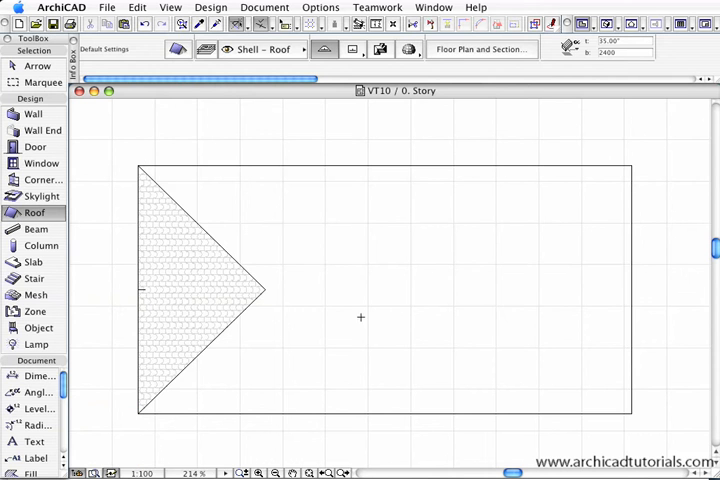
pyautogui.moveTo(596, 264)
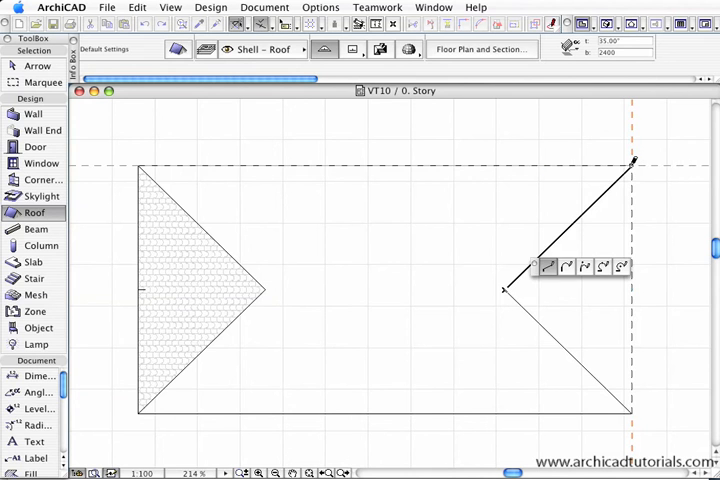
# Step: Close the right-hand triangular roof plane at the slab's top-right corner
pyautogui.click(632, 160)
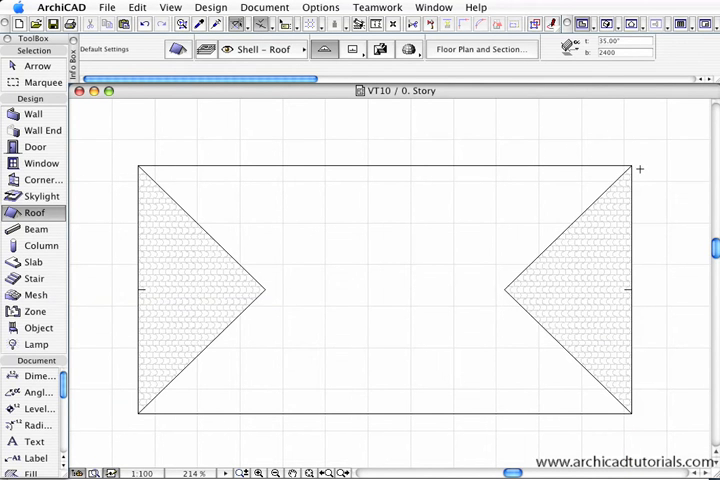
pyautogui.moveTo(632, 164)
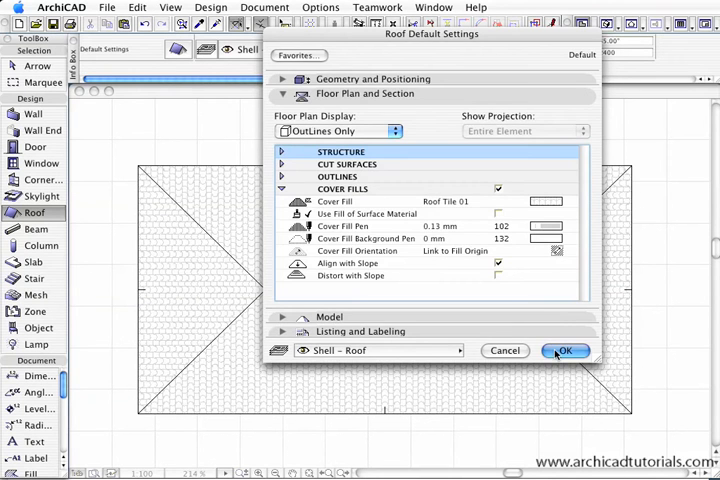
# Step: Confirm Roof Settings with cover fills set to Align with Slope
pyautogui.click(564, 350)
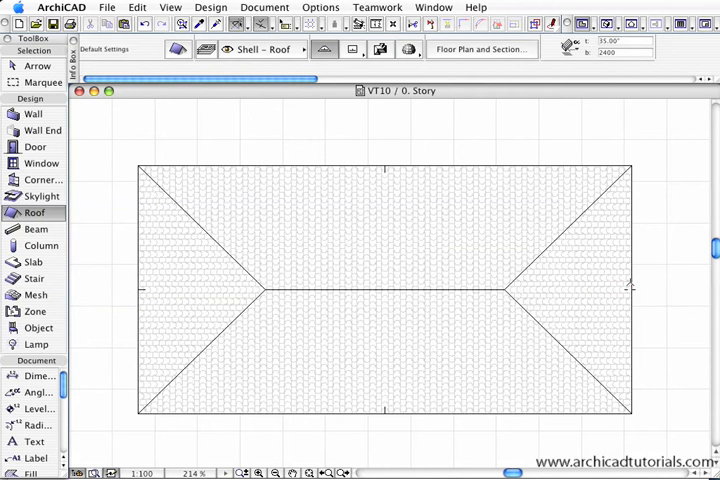